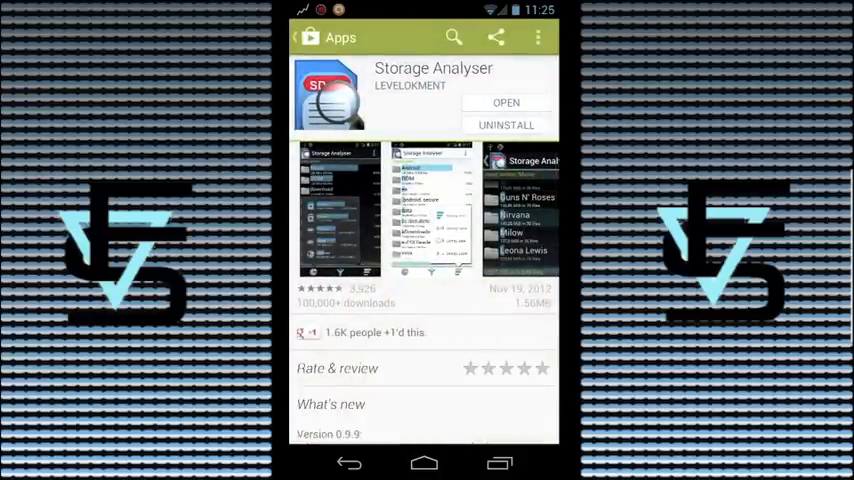
- Launch Storage Analyser from its Play Store page to list the clockworkmod backup folders
left_click(506, 102)
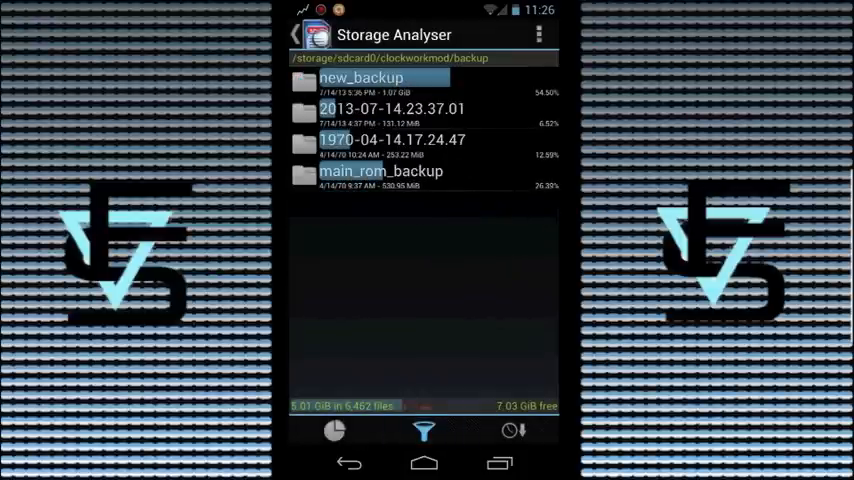
- Browse from /storage/sdcard0 through obb to the backup's Android folder on sdcard1
left_click(295, 34)
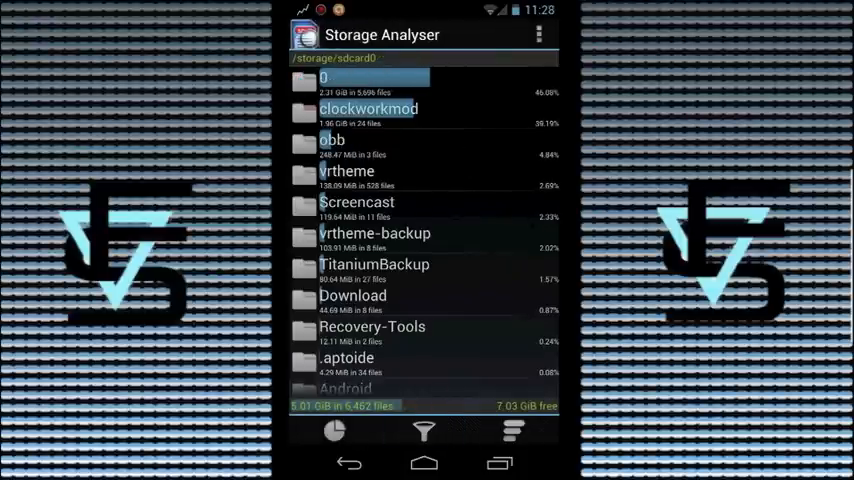
left_click(332, 139)
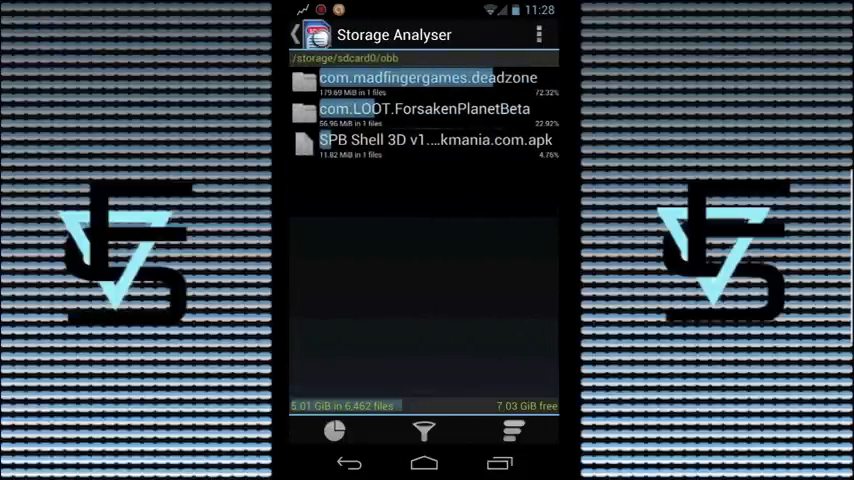
left_click(296, 34)
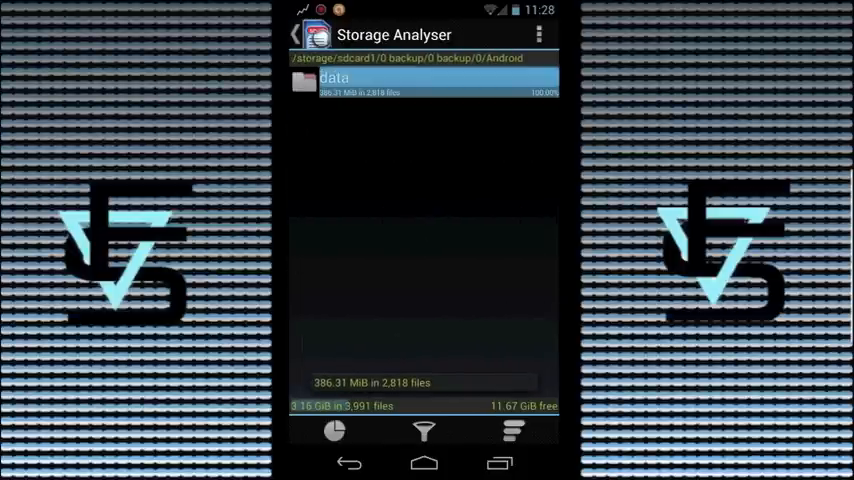
- List the app folders inside the 386 MiB data folder, then check Settings Storage
left_click(420, 84)
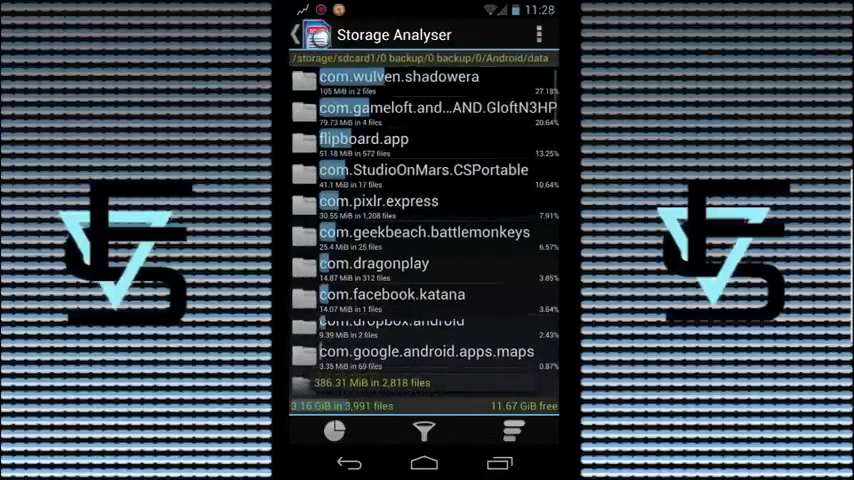
left_click(295, 34)
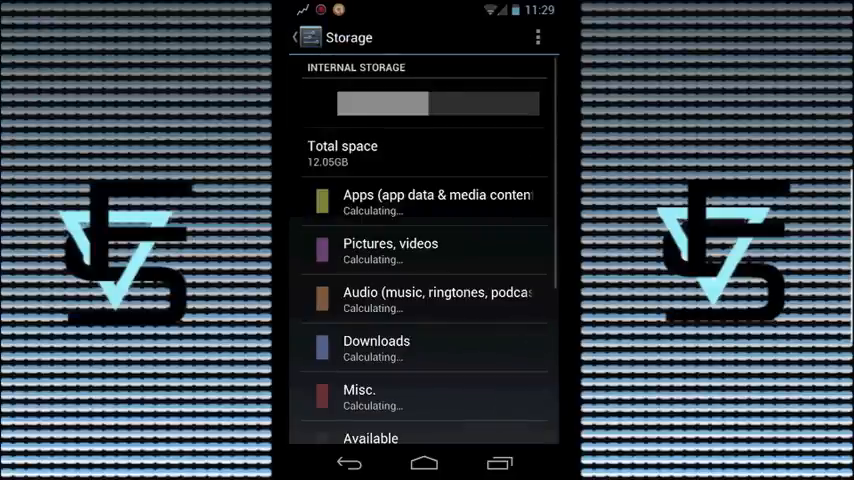
scroll("up", 3)
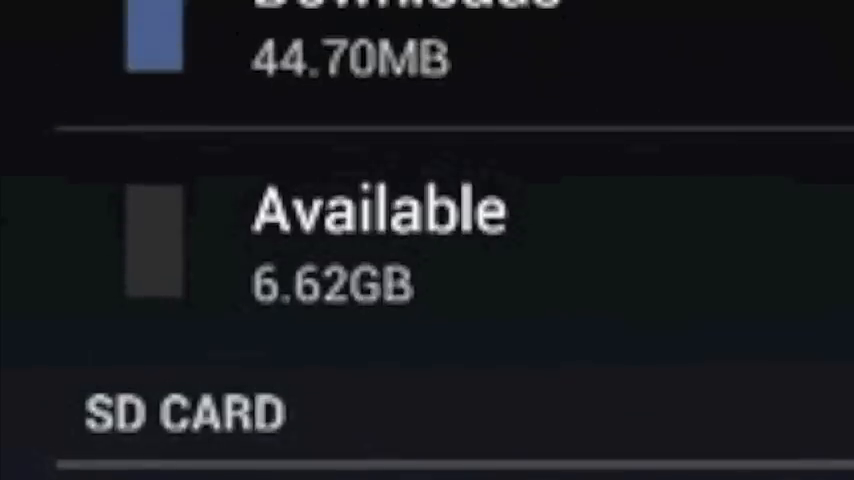
scroll("up", 3)
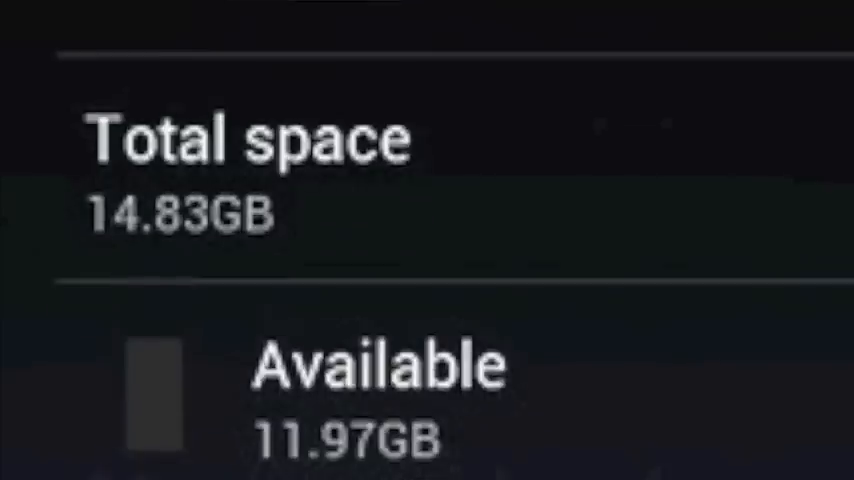